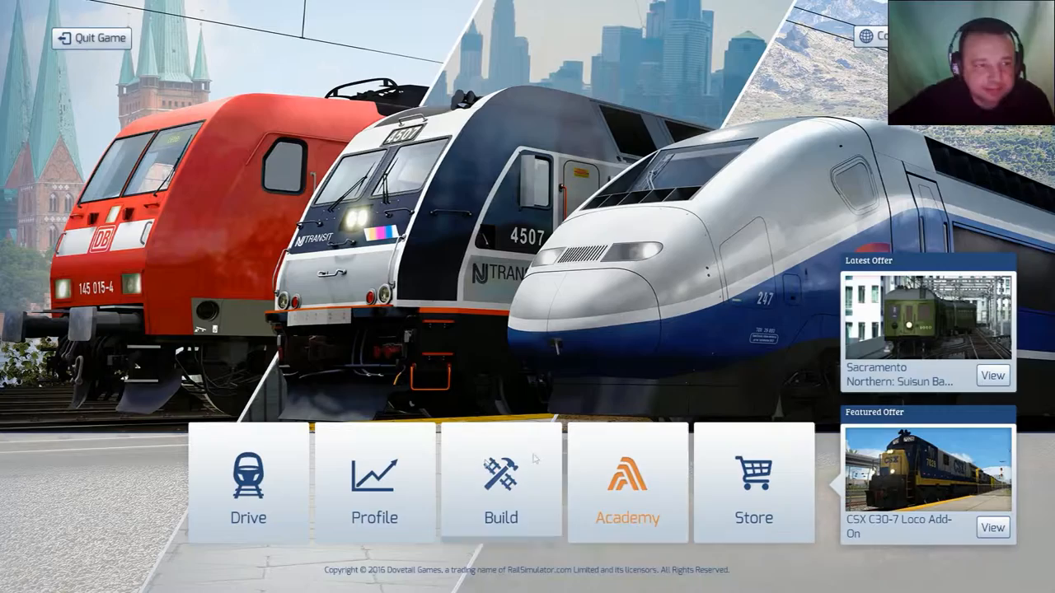
Open the Academy from the main menu to show the training lesson list
click(627, 482)
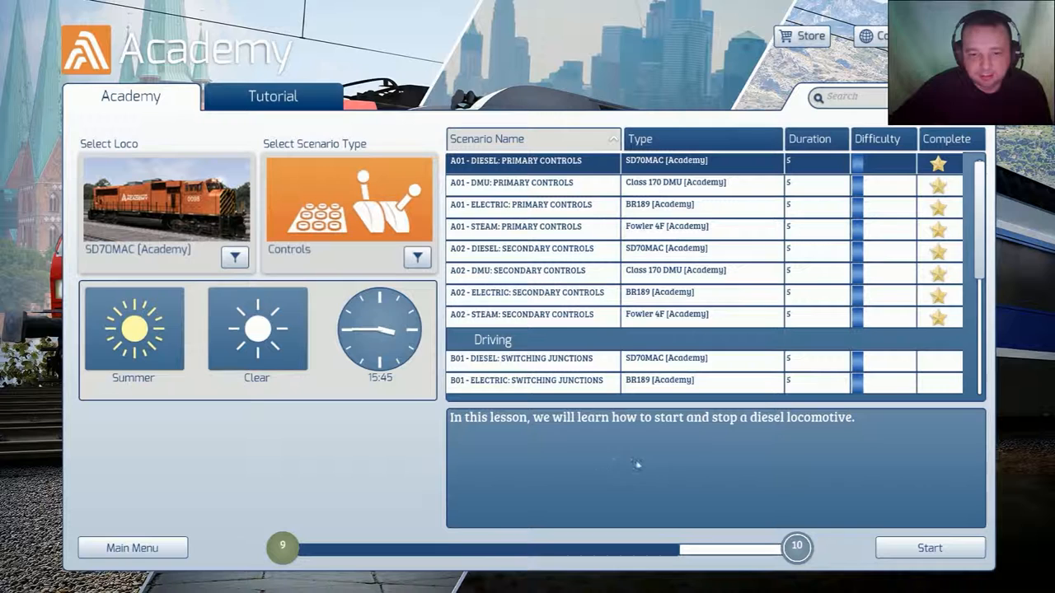
mouse_move(664, 460)
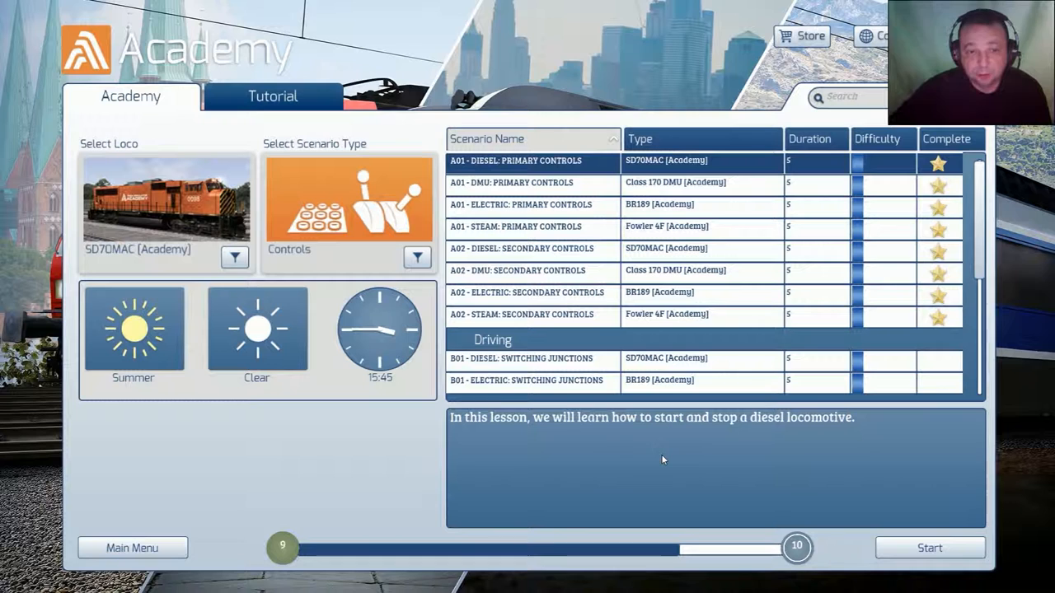
mouse_move(688, 445)
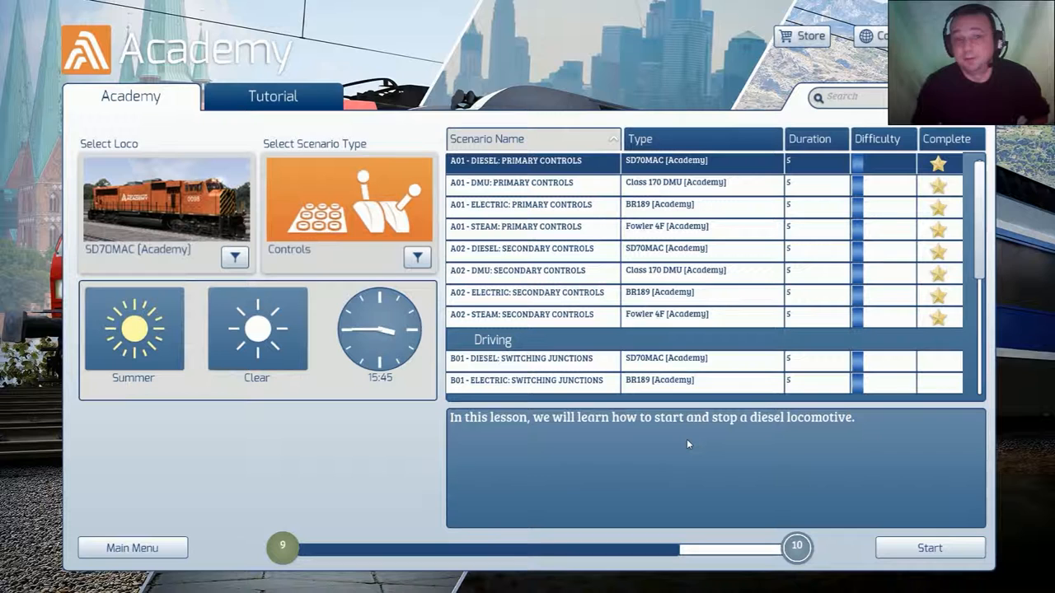
mouse_move(892, 469)
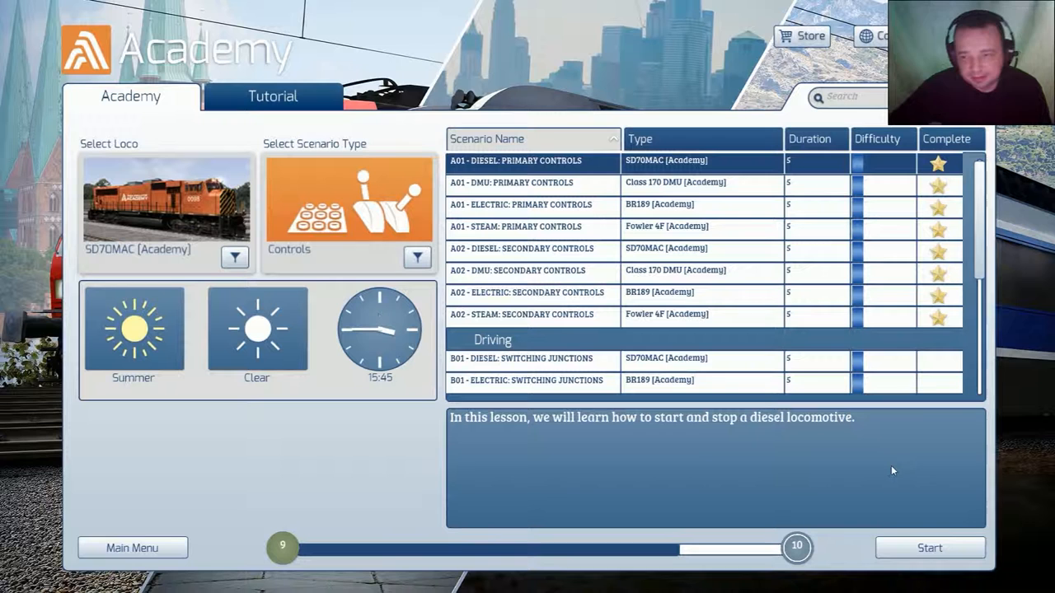
scroll(up, 3)
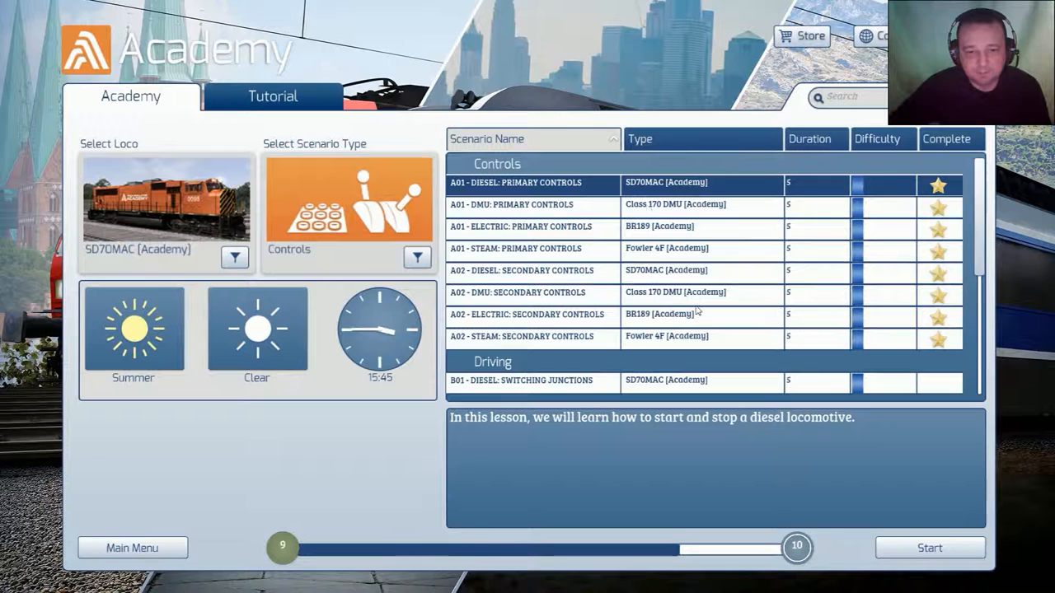
scroll(down, 3)
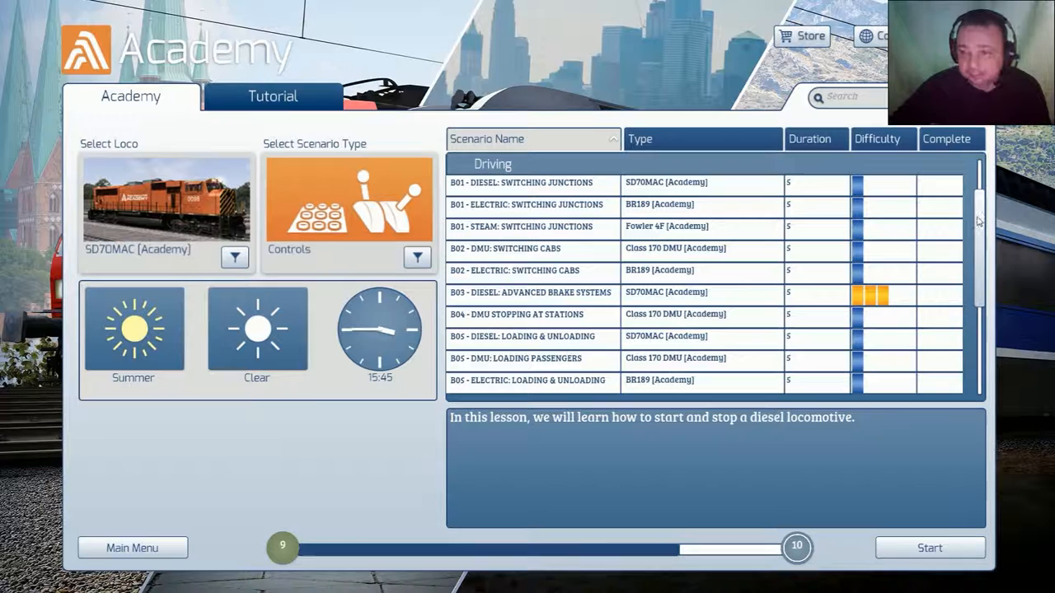
scroll(up, 3)
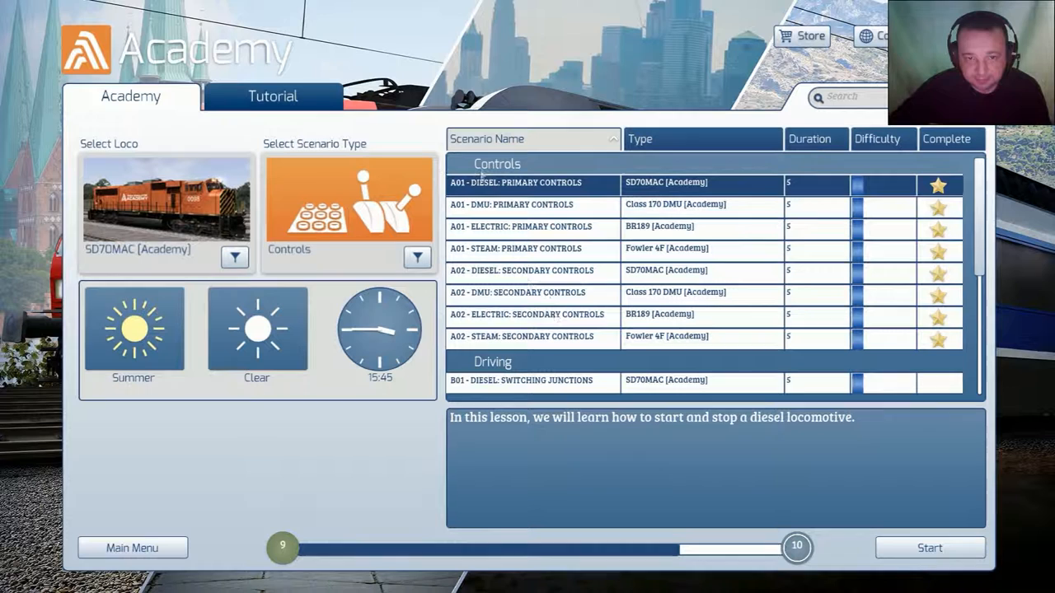
scroll(down, 3)
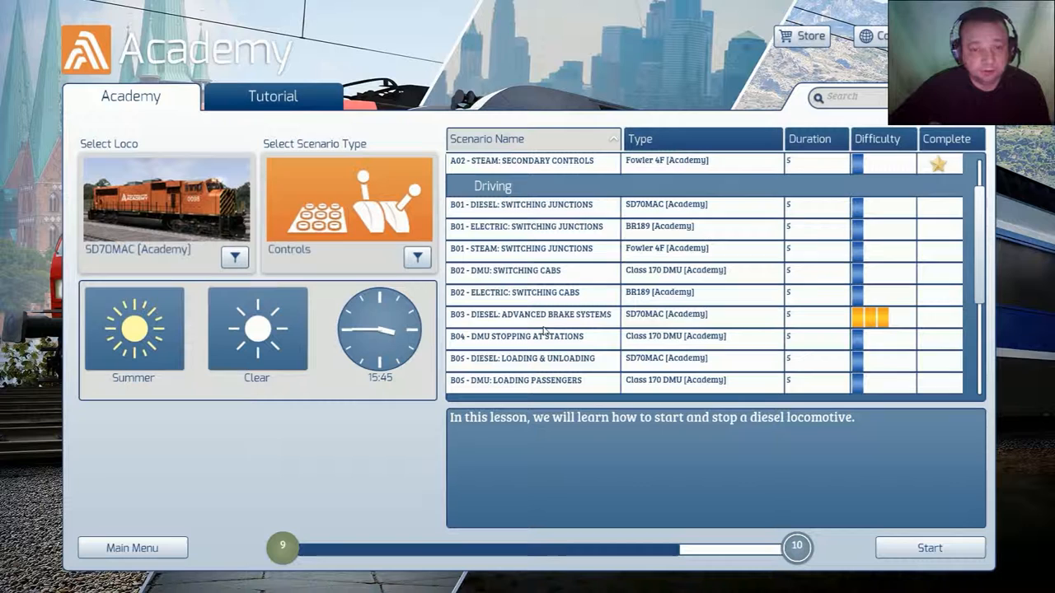
scroll(down, 3)
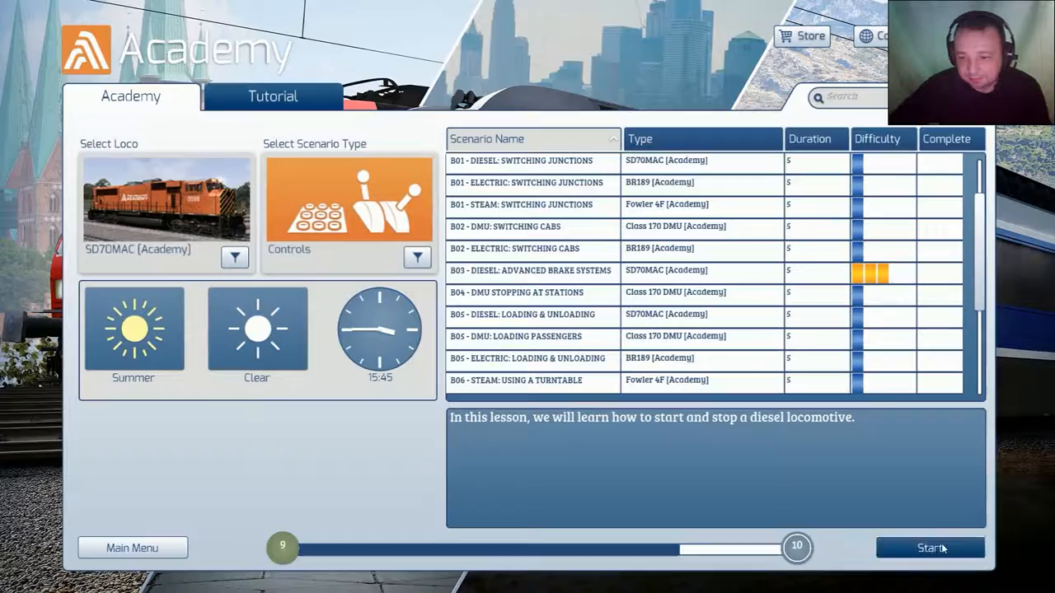
Start the diesel start-stop lesson and wait while it loads
click(929, 547)
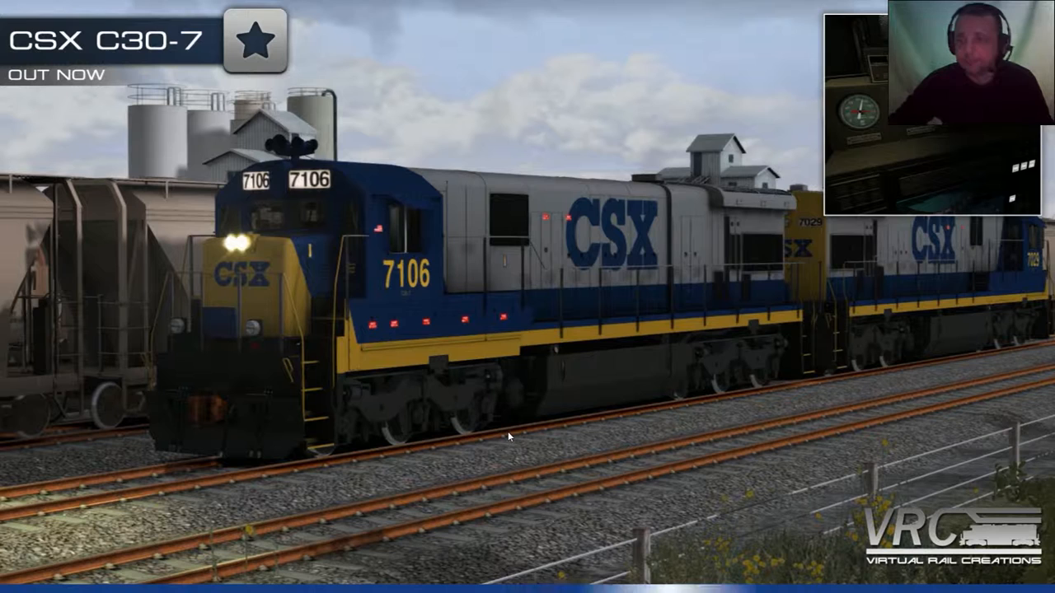
mouse_move(579, 441)
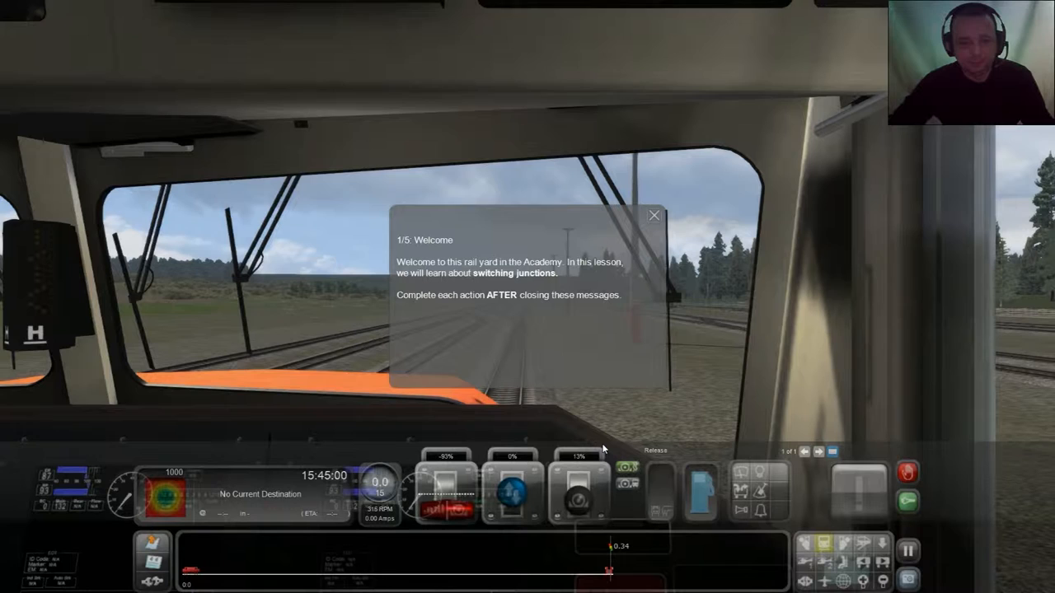
mouse_move(634, 428)
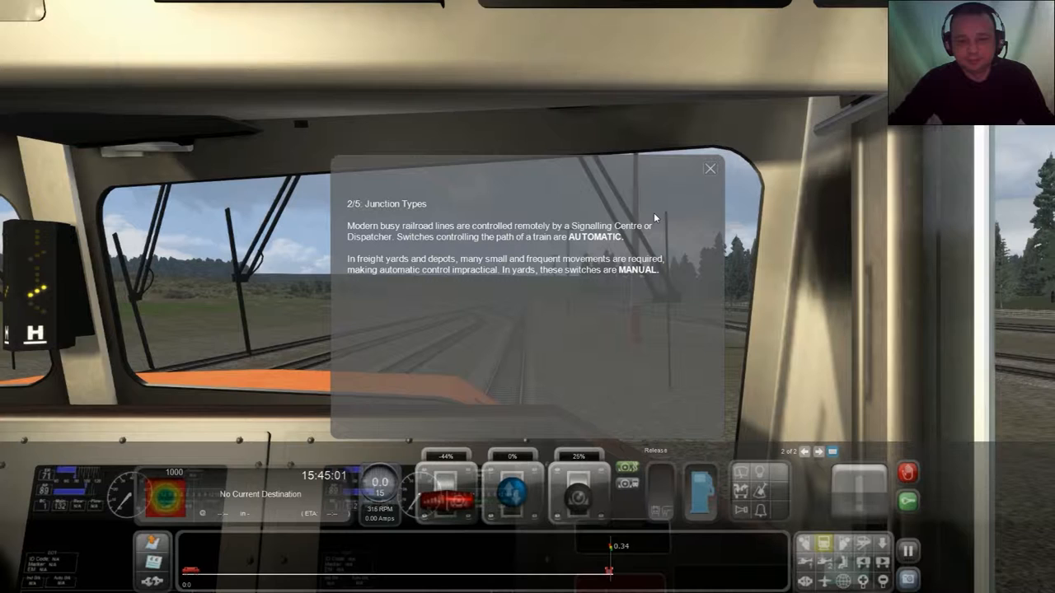
mouse_move(805, 457)
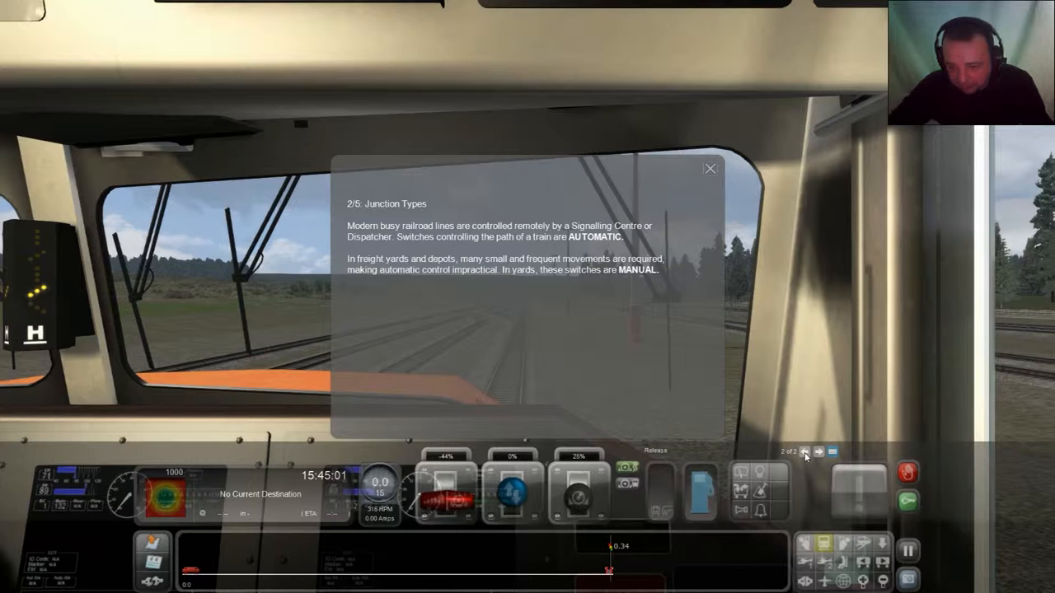
Advance the junction lesson from page 2/5 to page 3/5, Switch Types
click(818, 452)
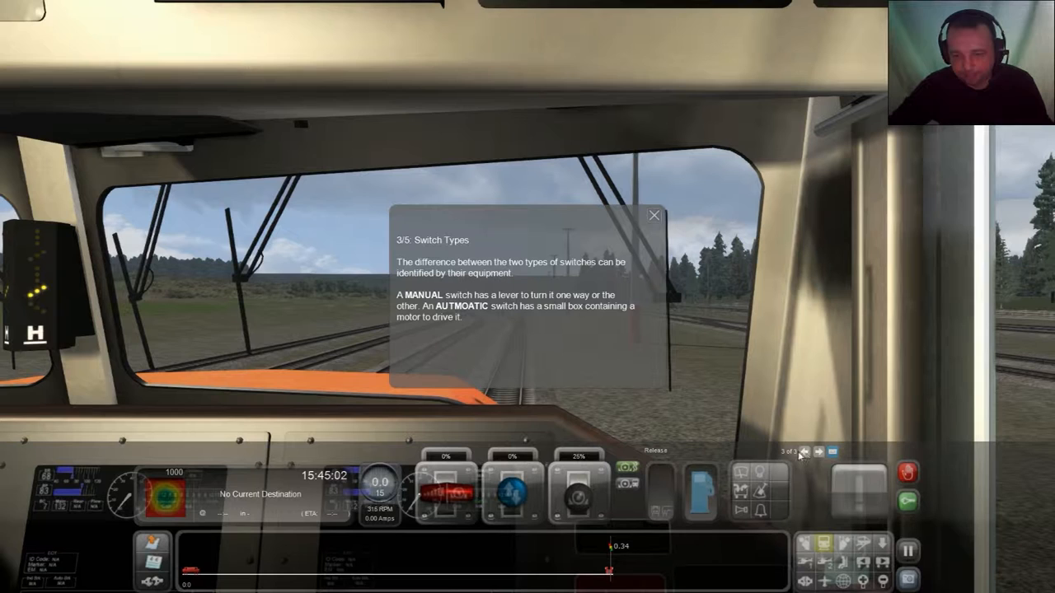
Advance the lesson to page 4/5 on how junctions are operated
click(805, 451)
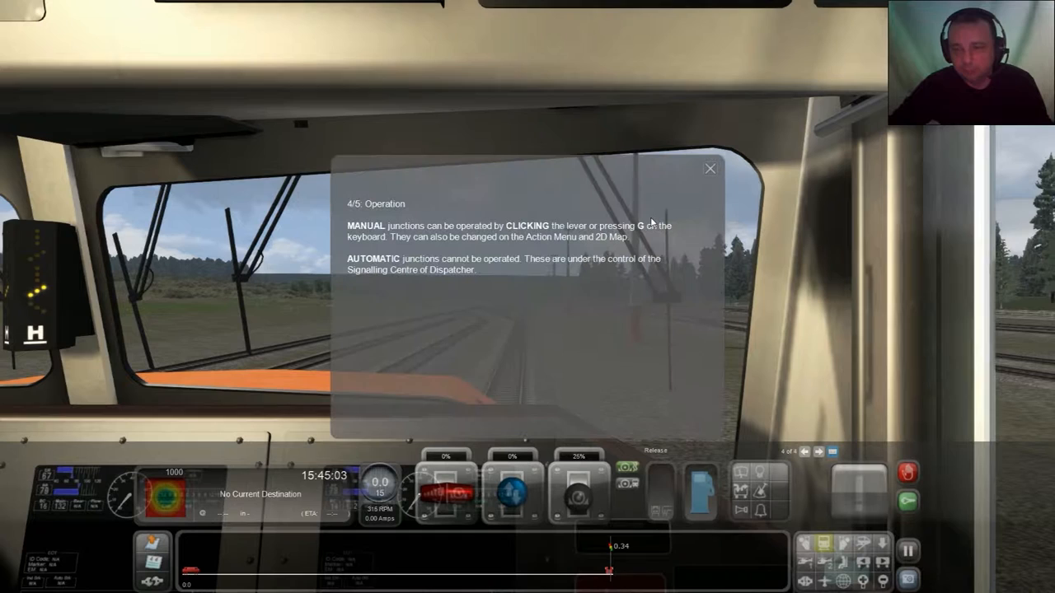
mouse_move(626, 307)
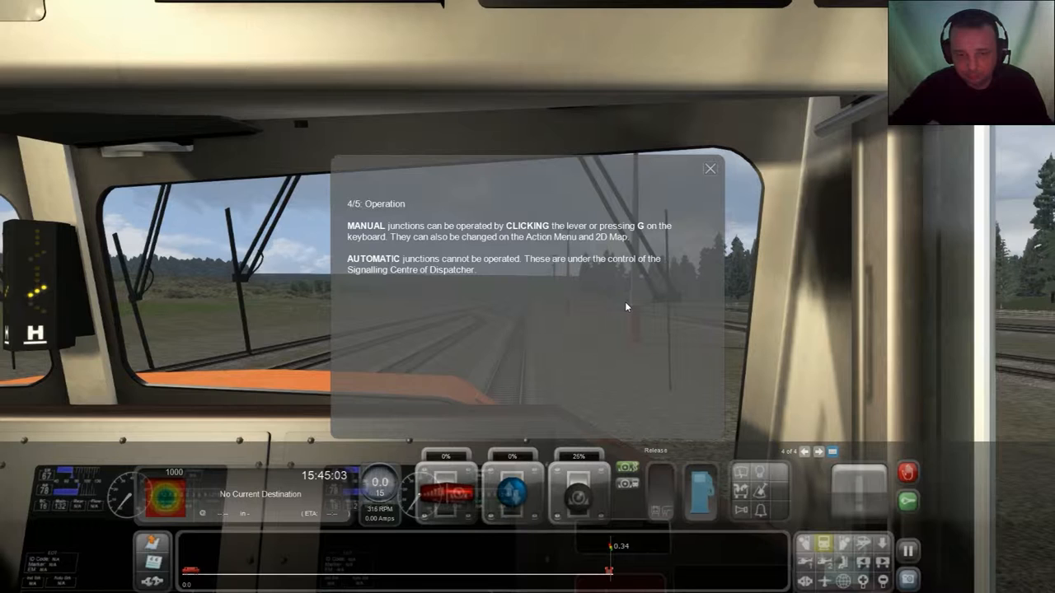
mouse_move(651, 334)
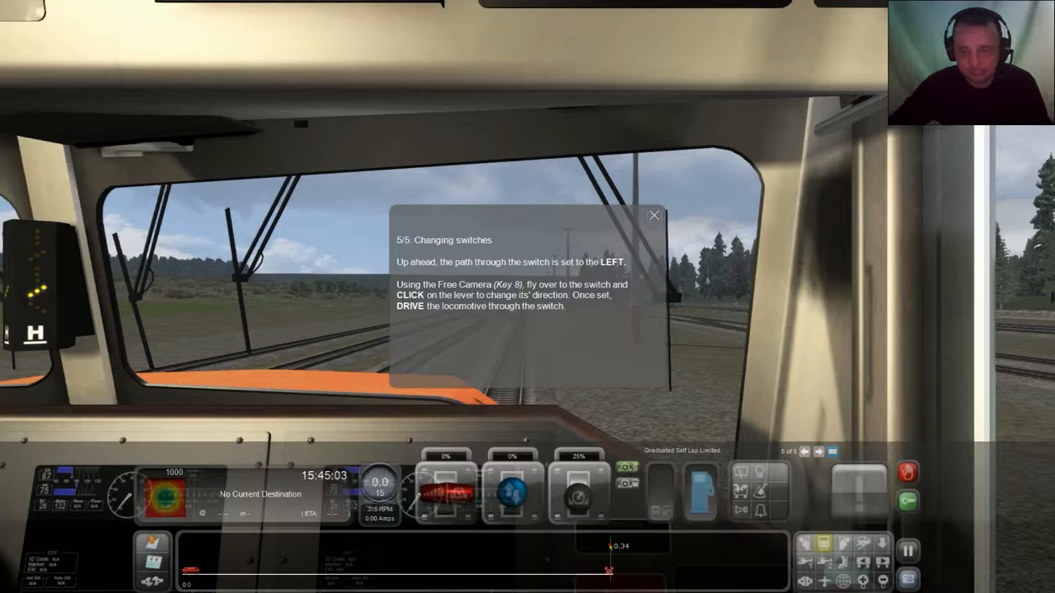
Dismiss the lesson card after reading the Changing switches page
click(653, 215)
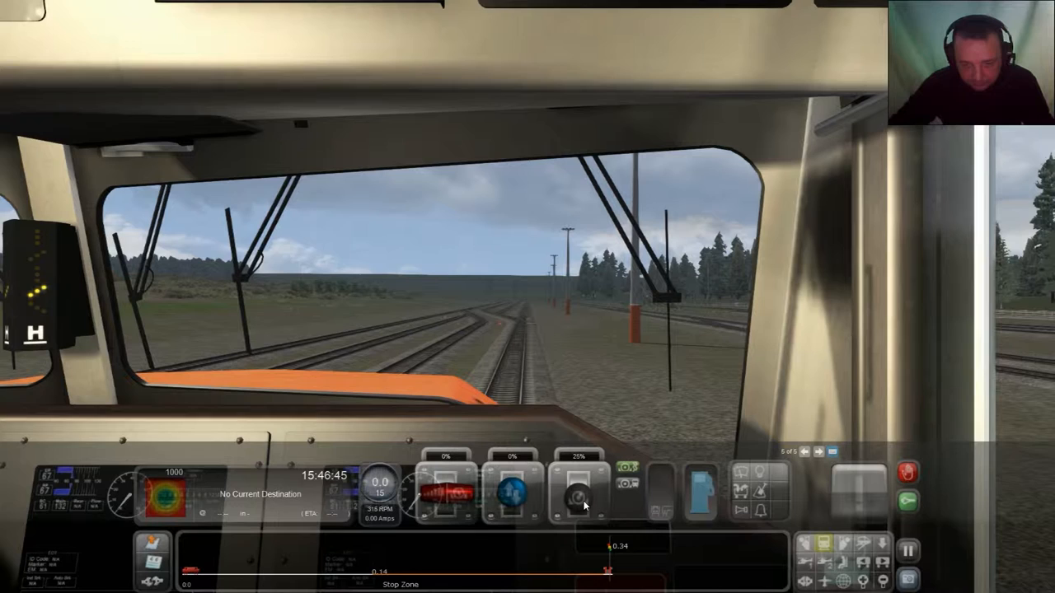
Set throttle to 50%, reverser fully forward and train brake to 50% on the HUD
click(511, 490)
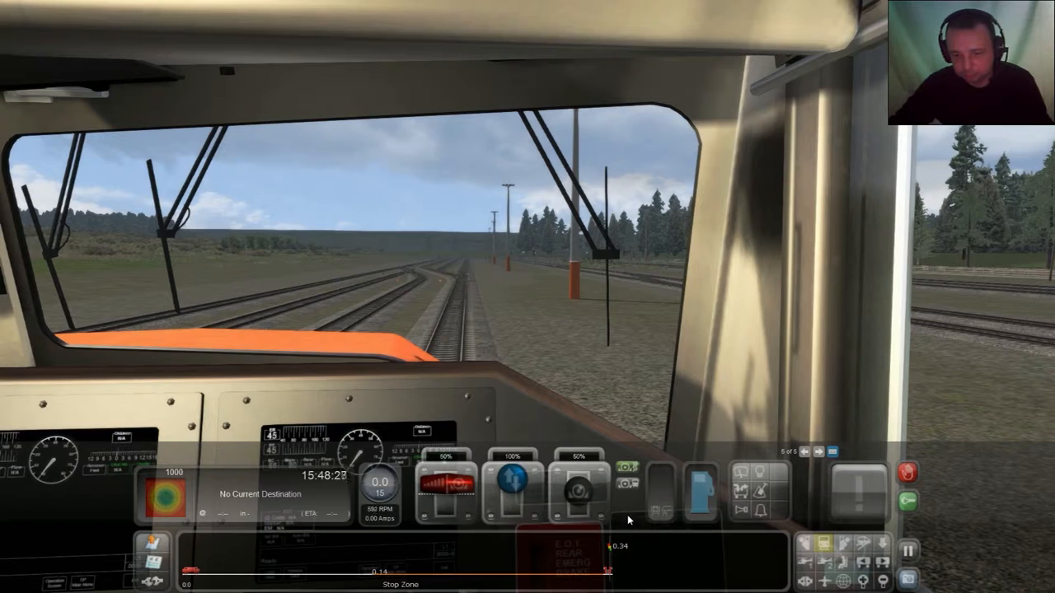
Release the train brake, set it to 40%, and push the reverser fully forward
click(577, 490)
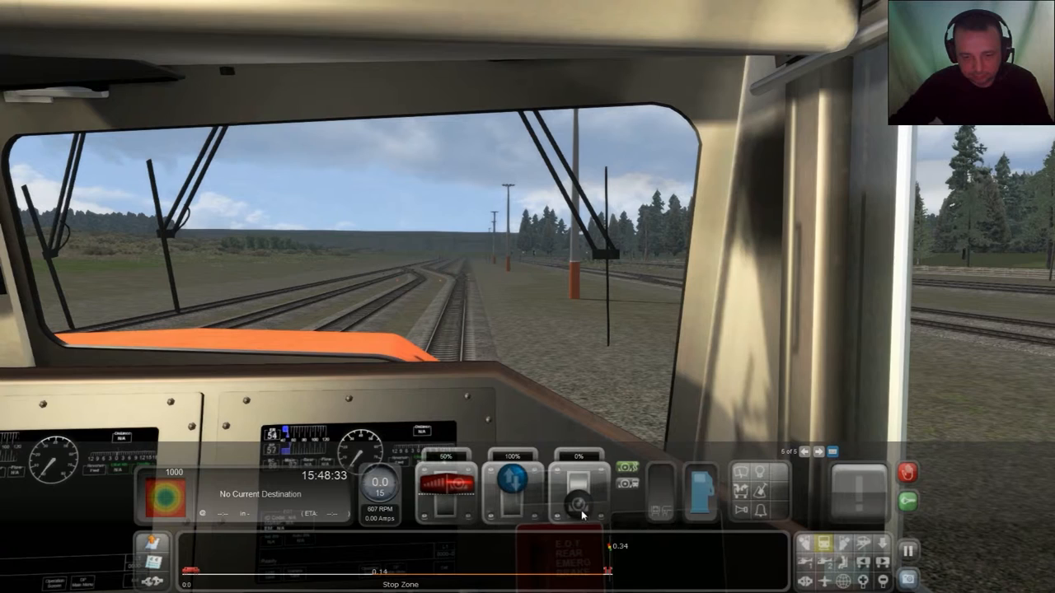
click(580, 495)
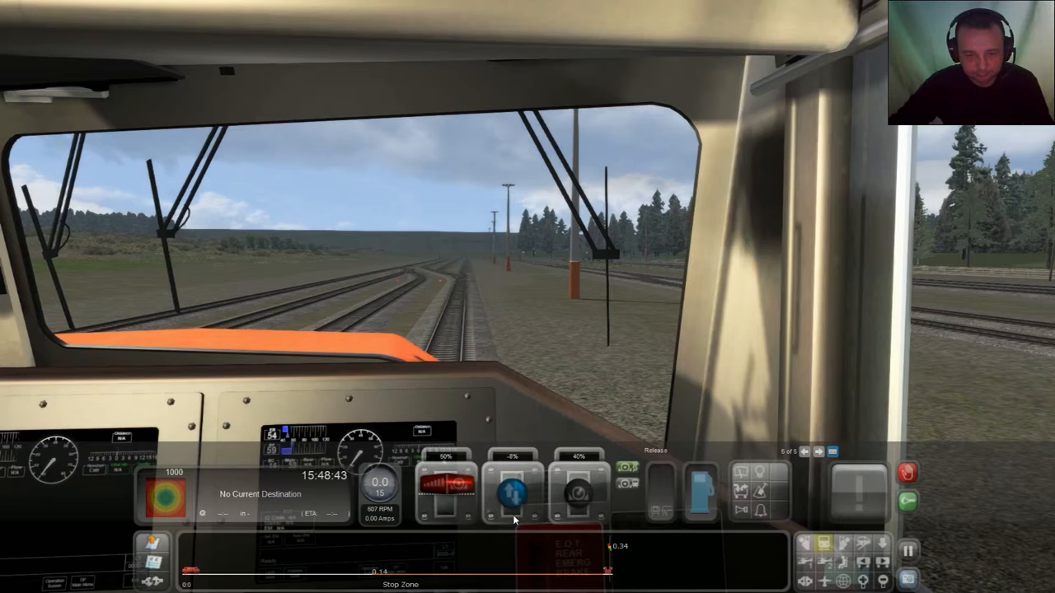
click(509, 490)
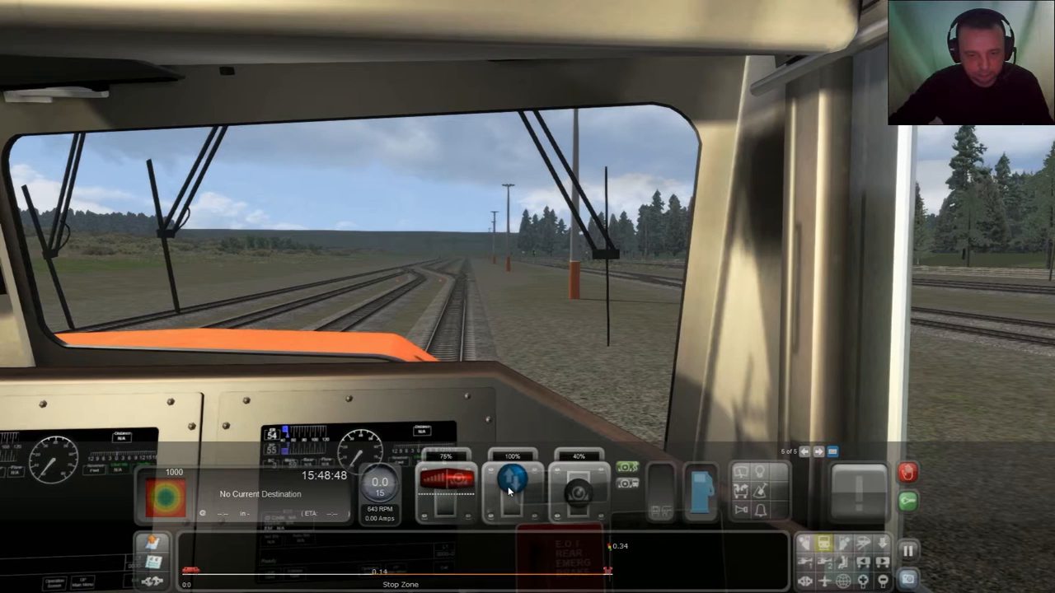